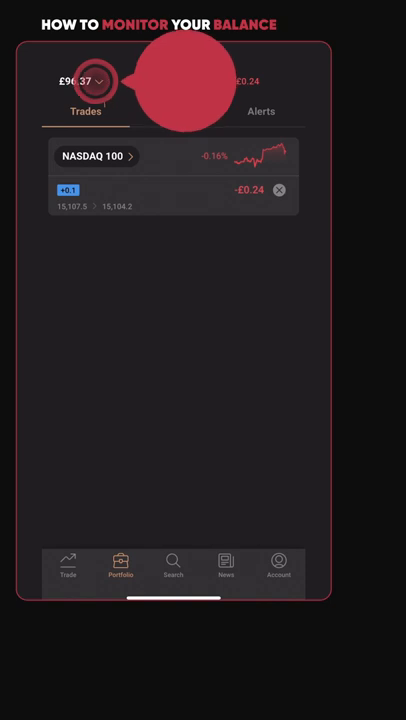
Expand the Portfolio balance dropdown to reveal available funds, equity, P&L and margin.
{"action": "left_click", "coordinate": [90, 81]}
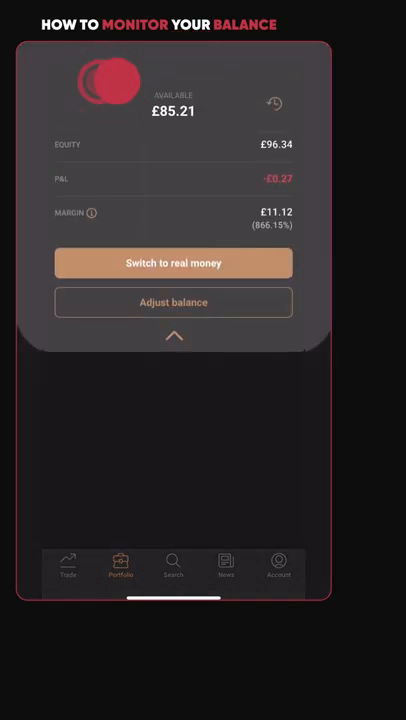